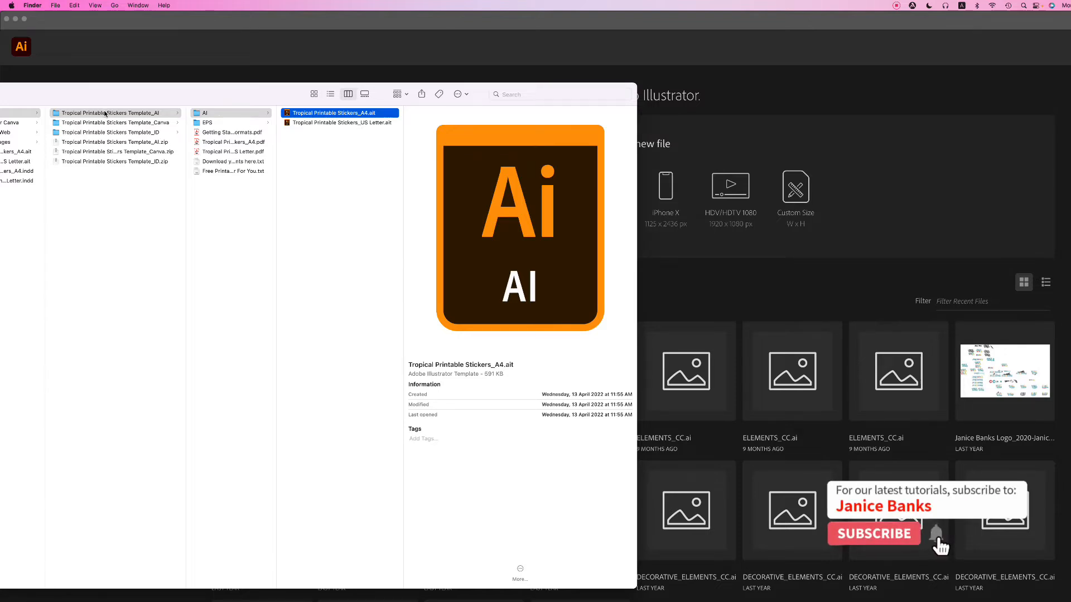
# Step: Browse the AI folder in Finder, previewing the A4 and US Letter sticker templates
pyautogui.click(875, 534)
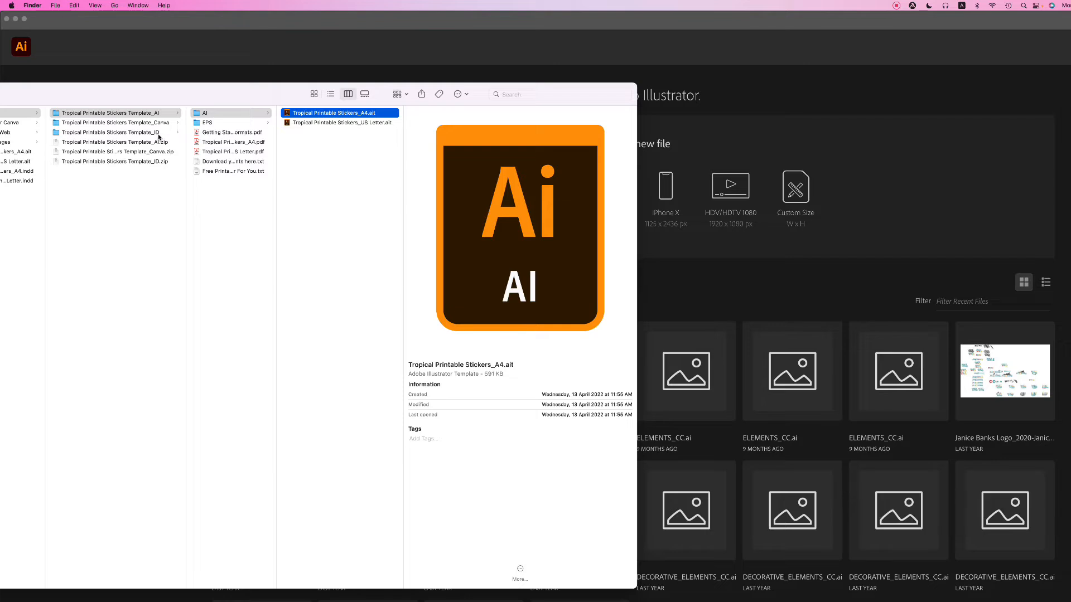
pyautogui.moveTo(73, 114)
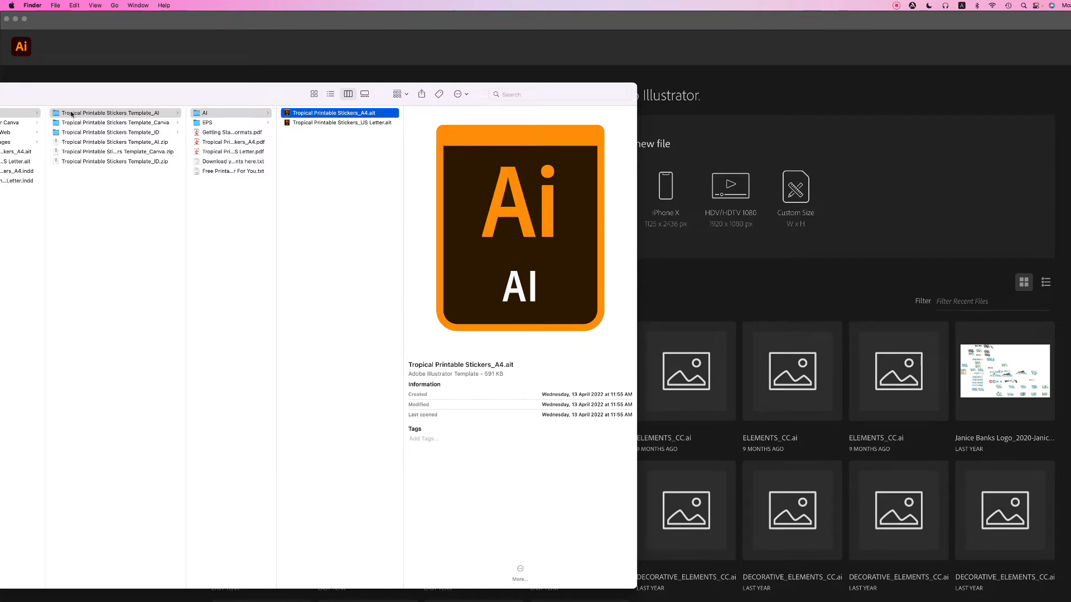
pyautogui.moveTo(215, 113)
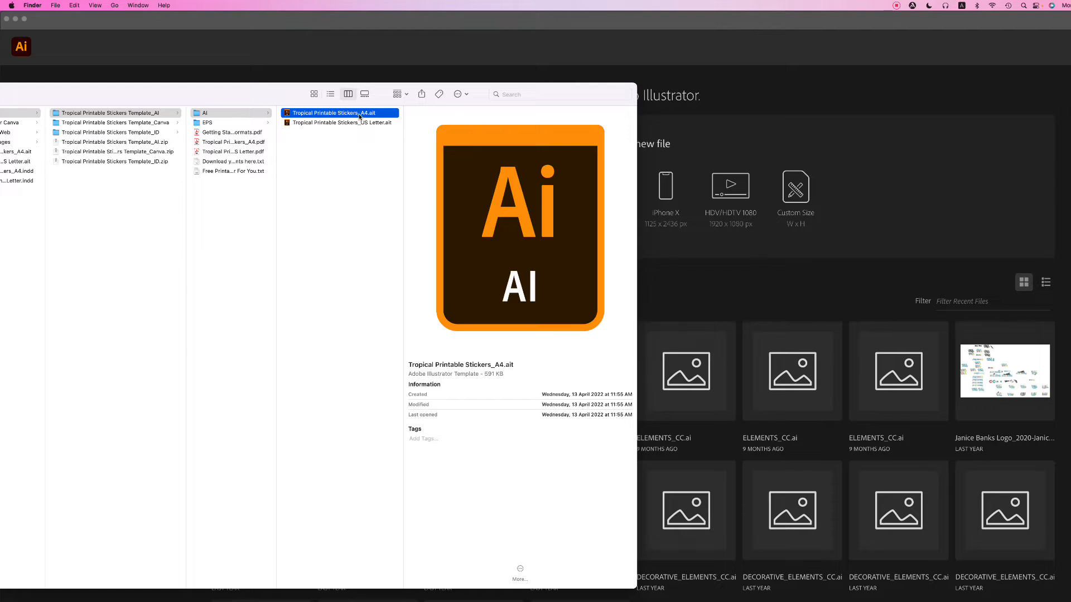
pyautogui.moveTo(228, 125)
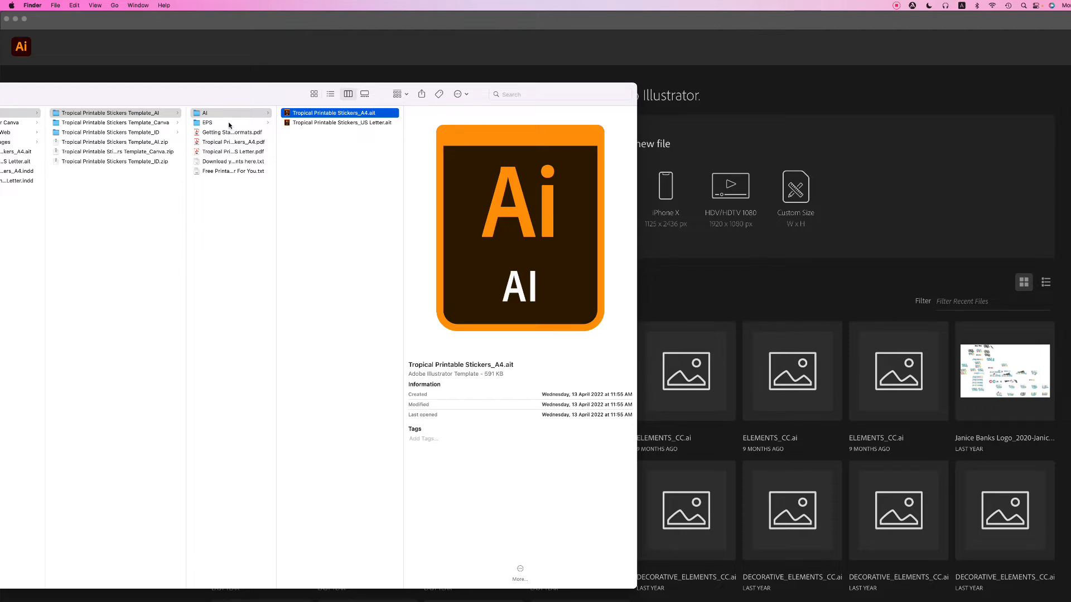
pyautogui.click(232, 112)
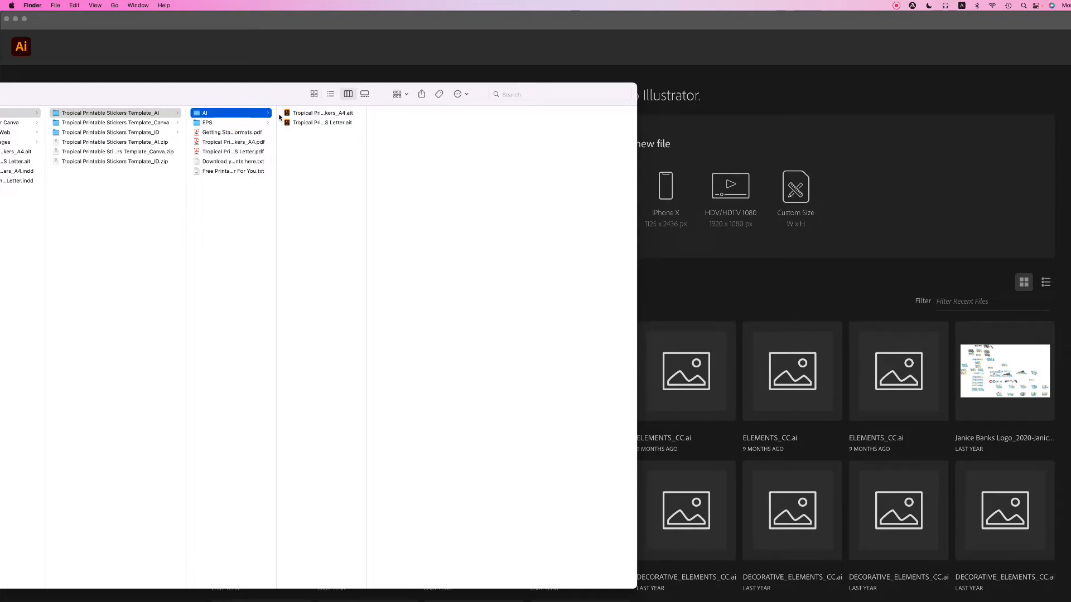
pyautogui.click(322, 112)
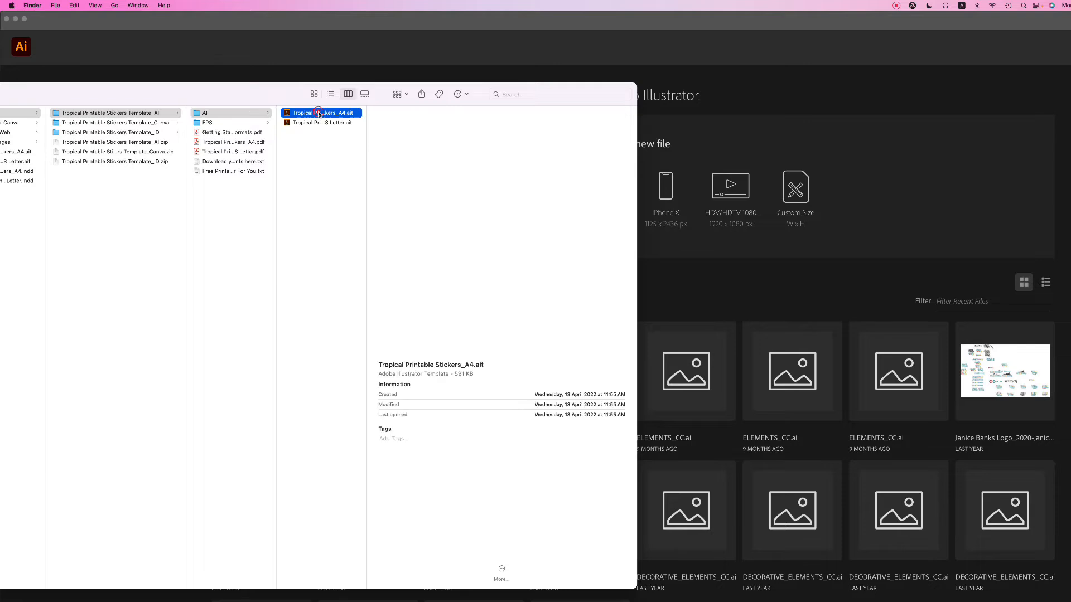
pyautogui.click(322, 123)
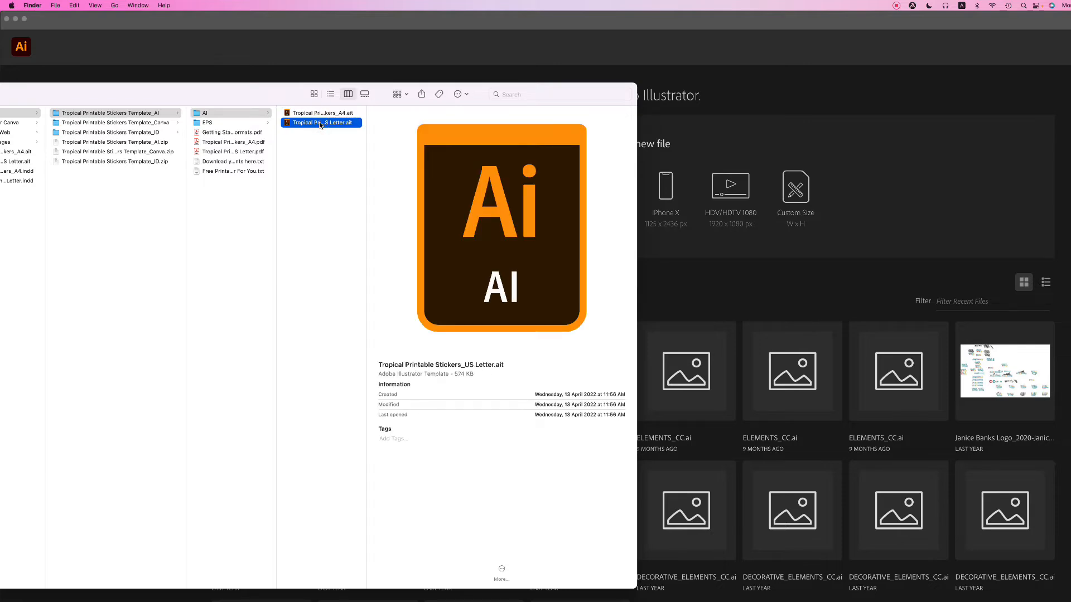
pyautogui.moveTo(364, 121); pyautogui.dragTo(416, 122)
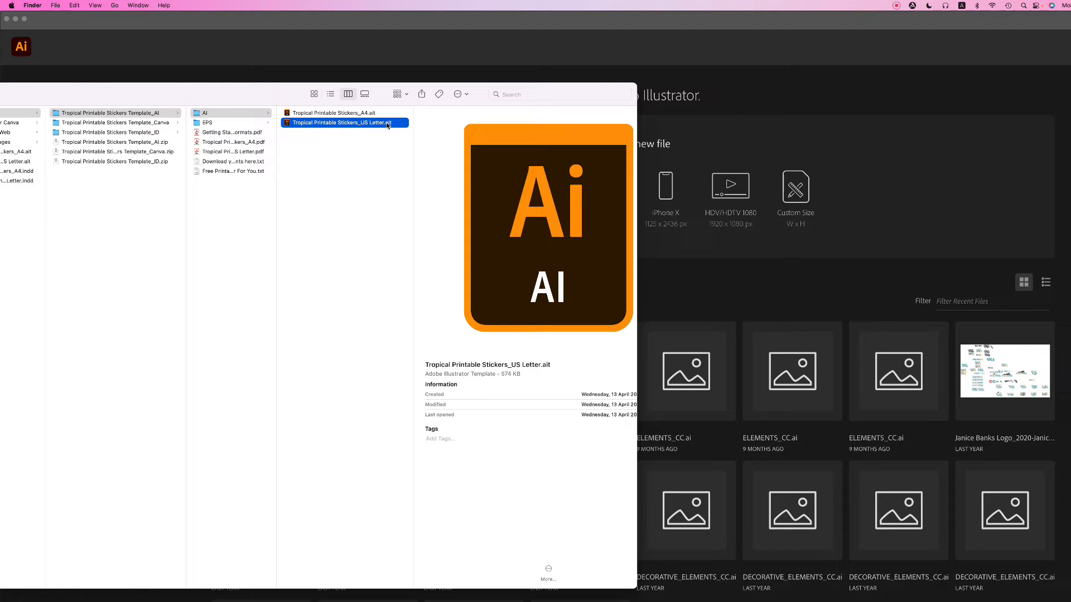
# Step: Open Tropical Printable Stickers_A4.ait in Illustrator as Untitled-5
pyautogui.click(335, 113)
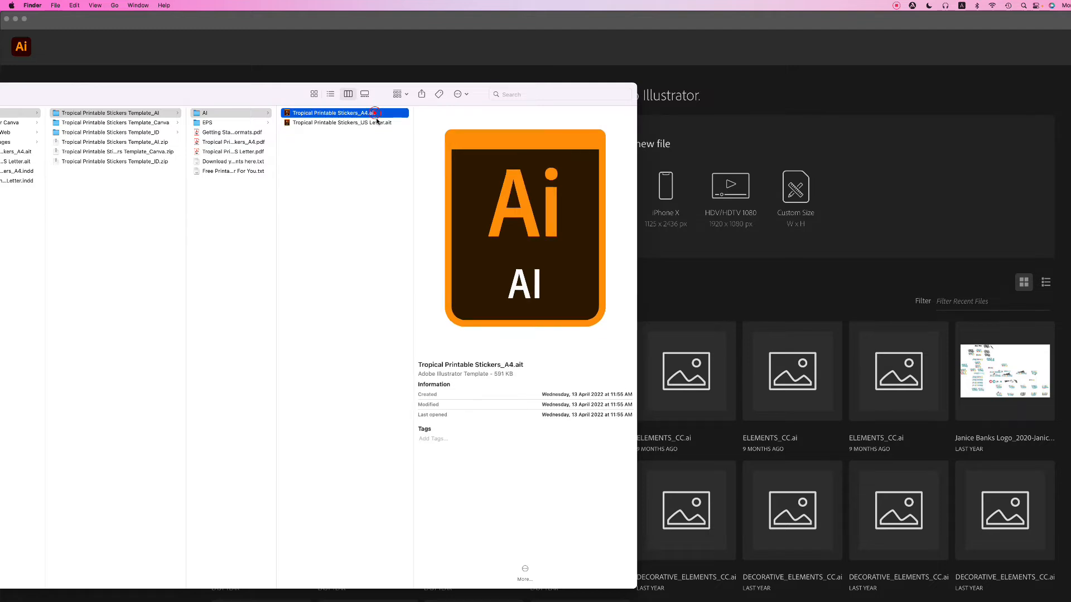
pyautogui.click(341, 122)
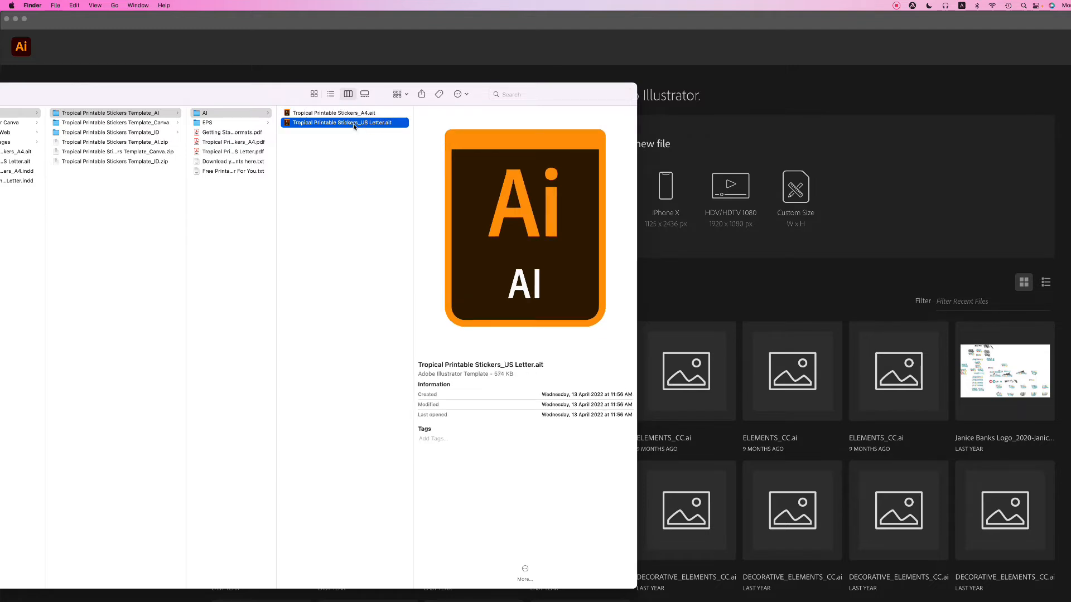
pyautogui.click(335, 112)
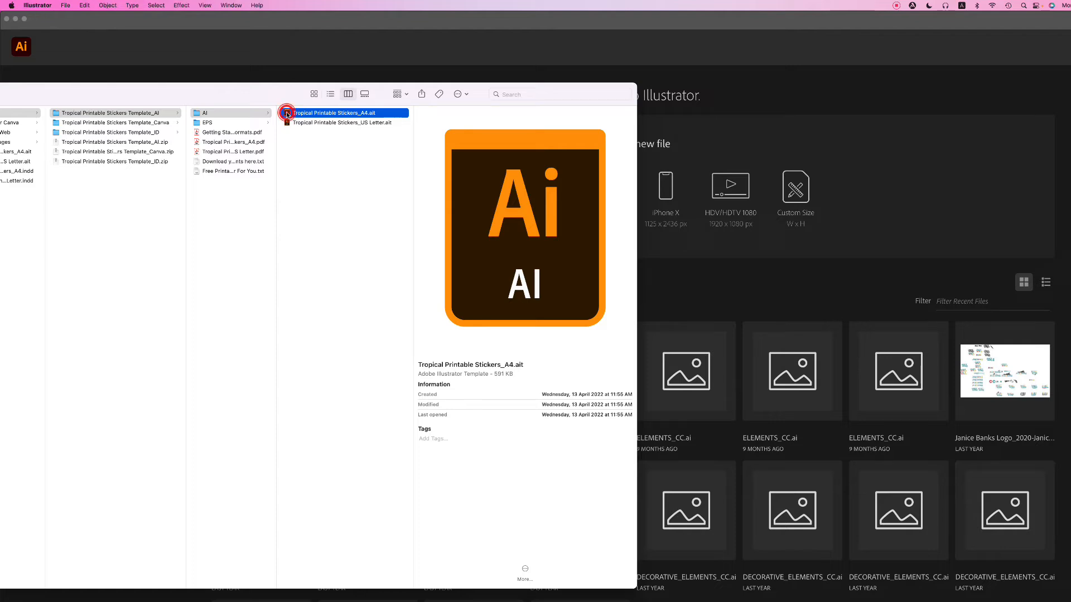
pyautogui.doubleClick(335, 112)
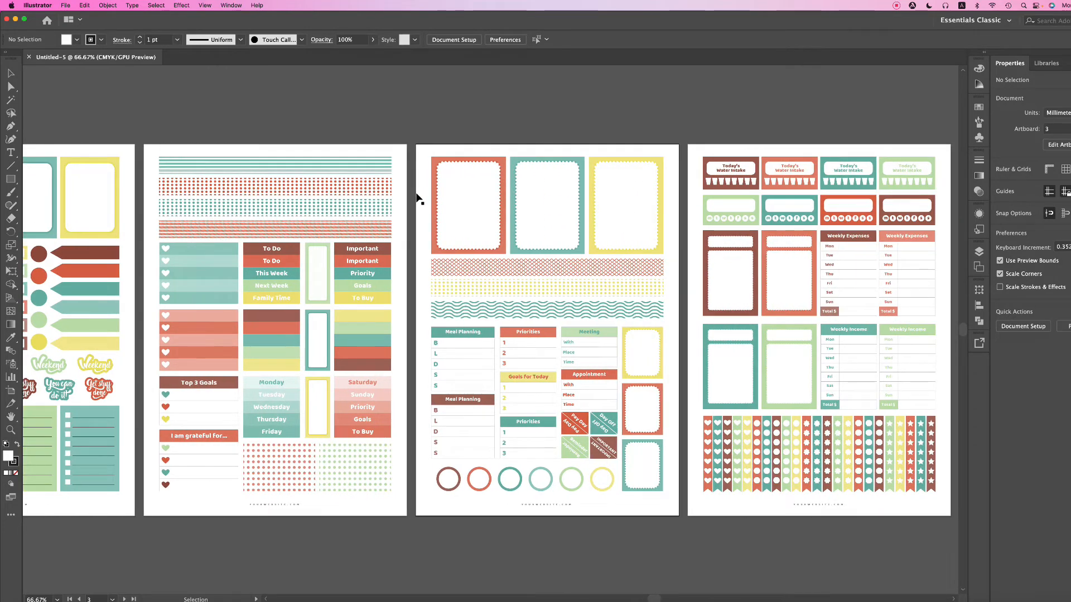
pyautogui.moveTo(79, 172)
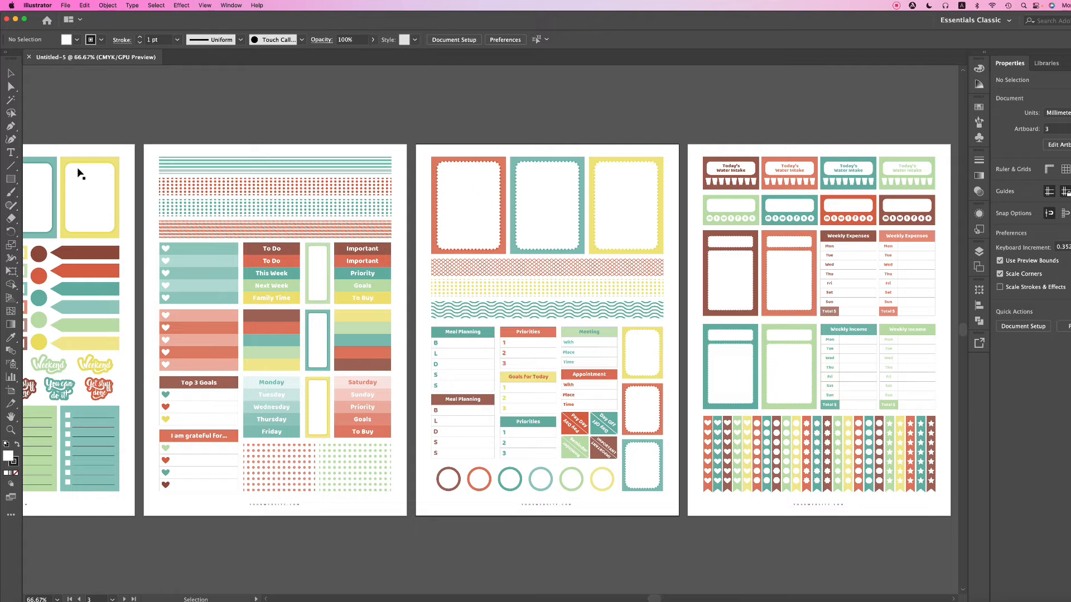
pyautogui.moveTo(42, 60)
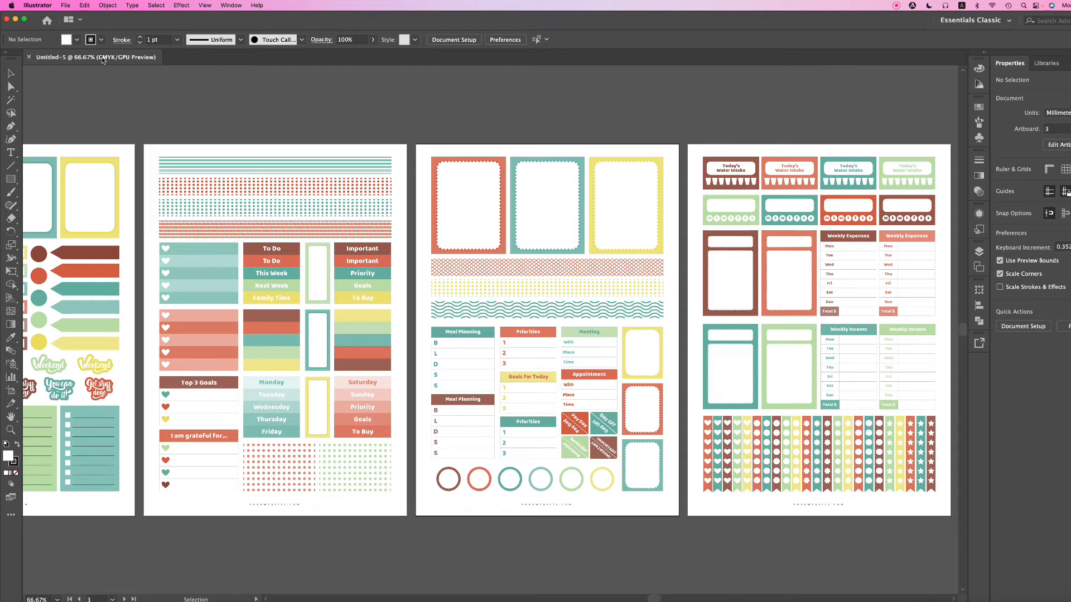
# Step: Save As 'Tropical Stickers_test.ai', replacing the existing file and accepting default Illustrator options
pyautogui.click(66, 5)
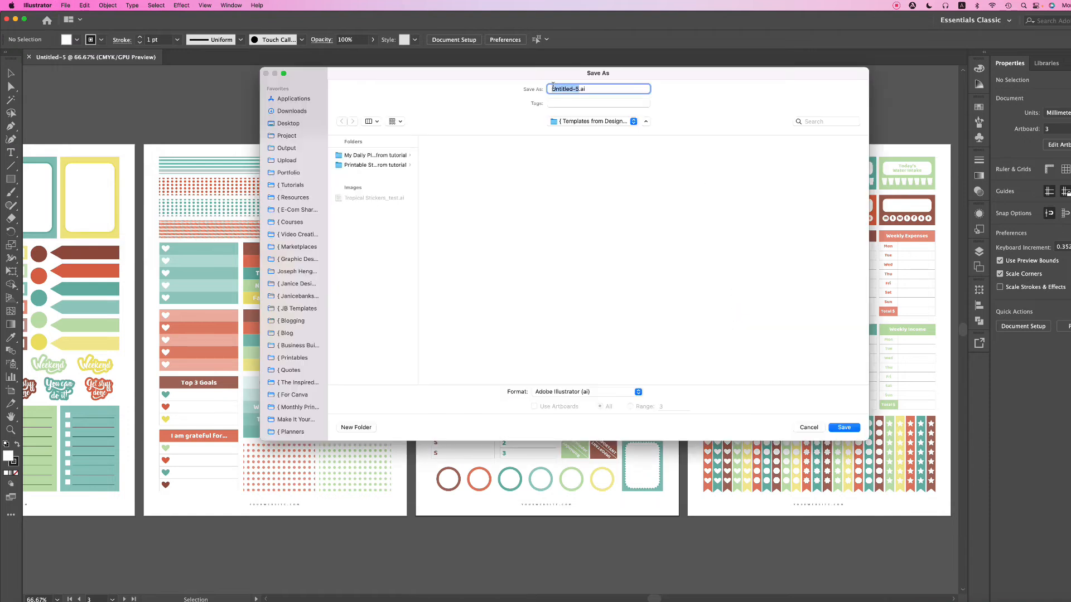
pyautogui.write('Tropical Stickers_test.ai')
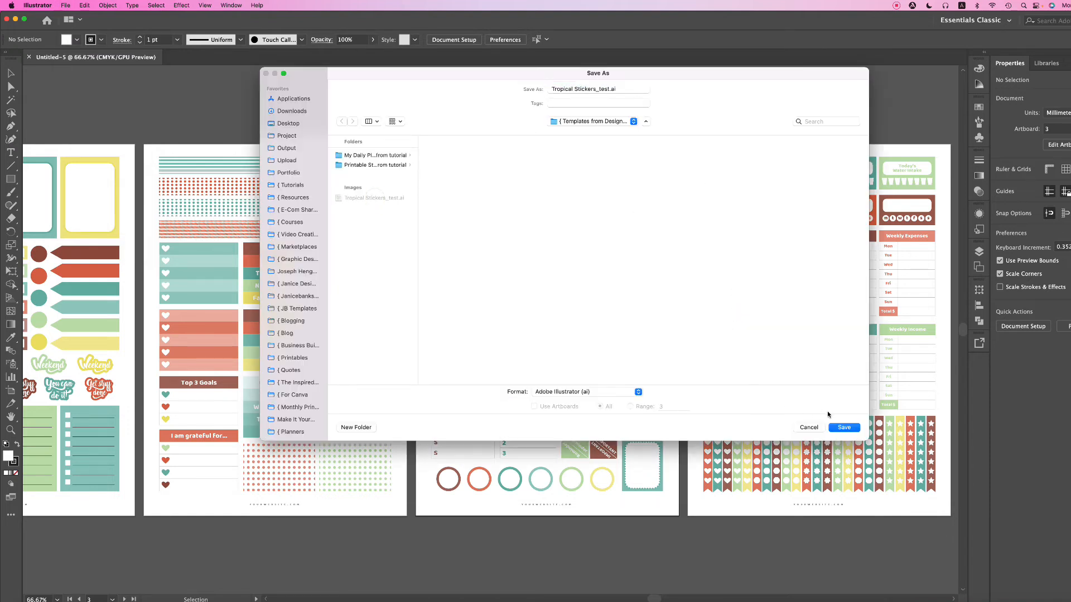
pyautogui.moveTo(885, 448)
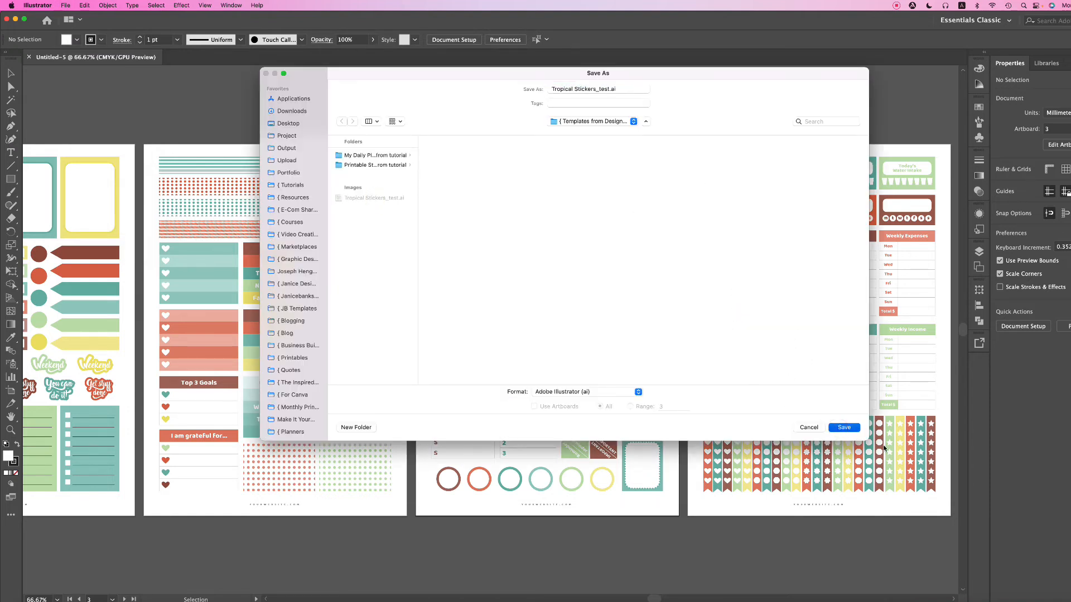
pyautogui.click(843, 427)
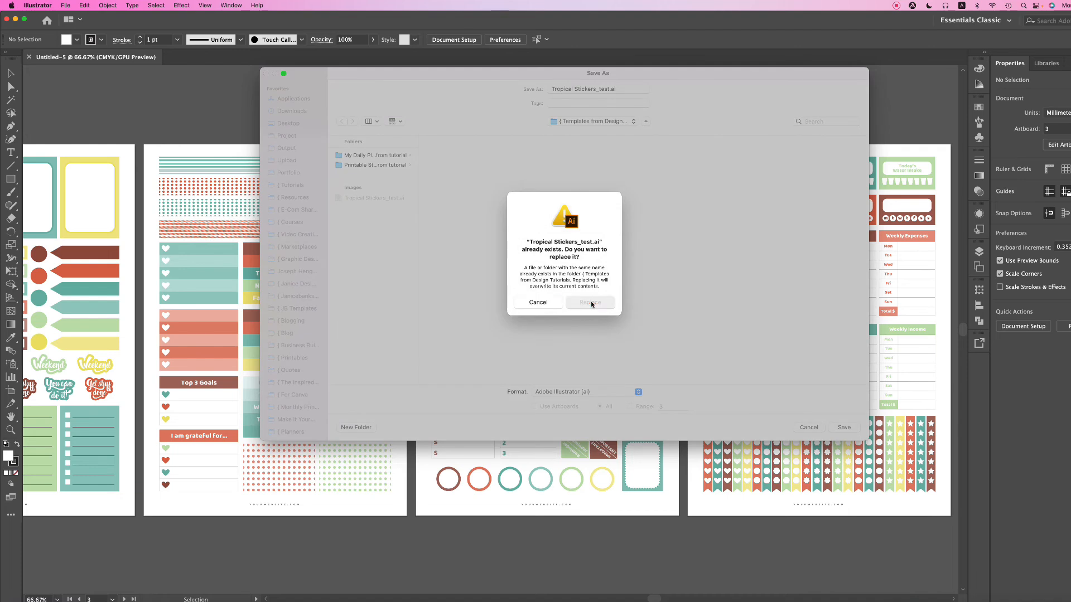
pyautogui.click(589, 303)
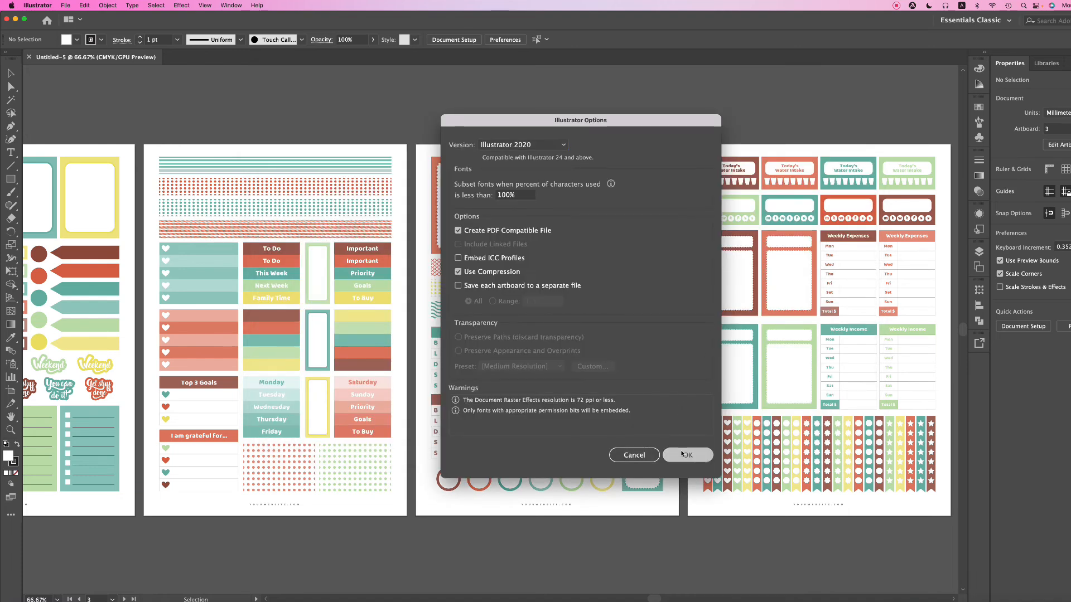
pyautogui.click(686, 455)
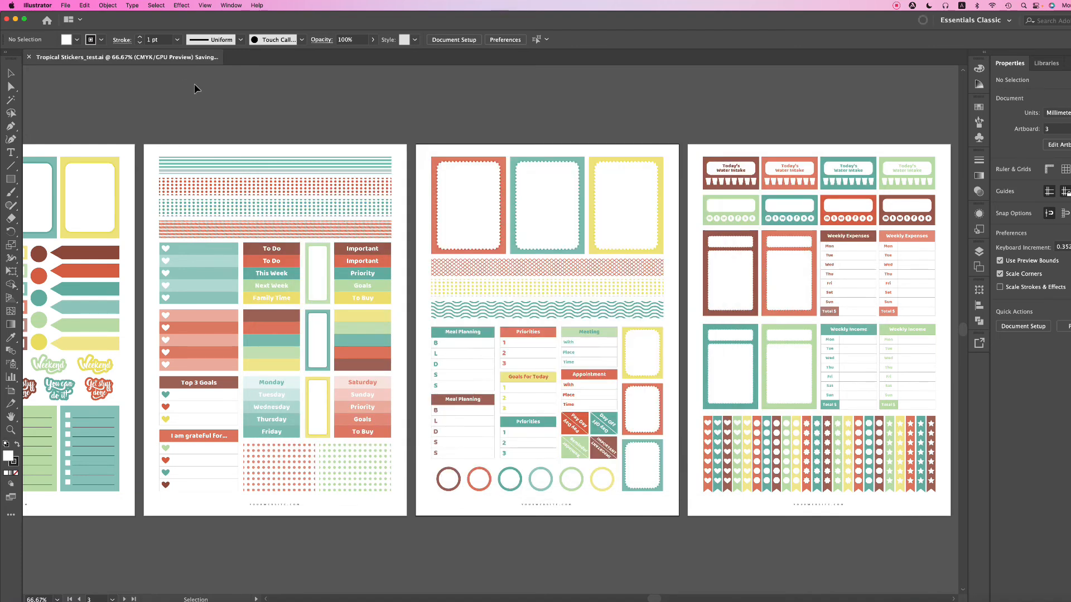